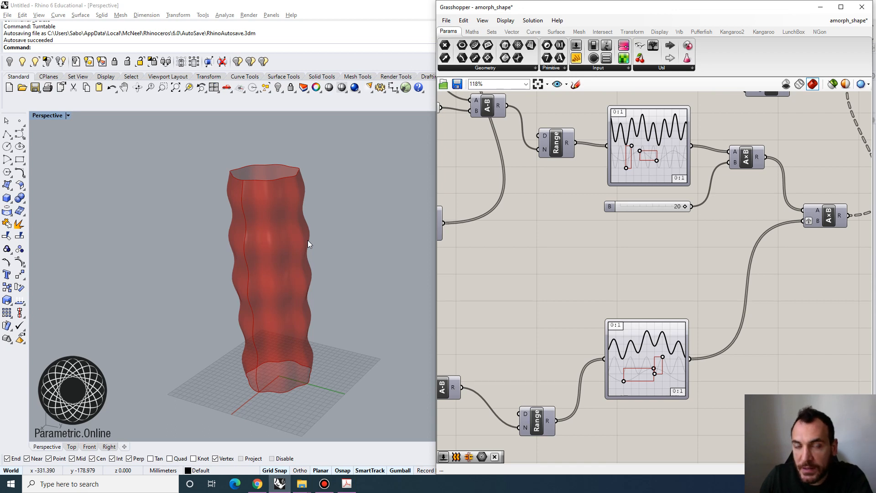
{"action": "mouse_move", "coordinate": [334, 295]}
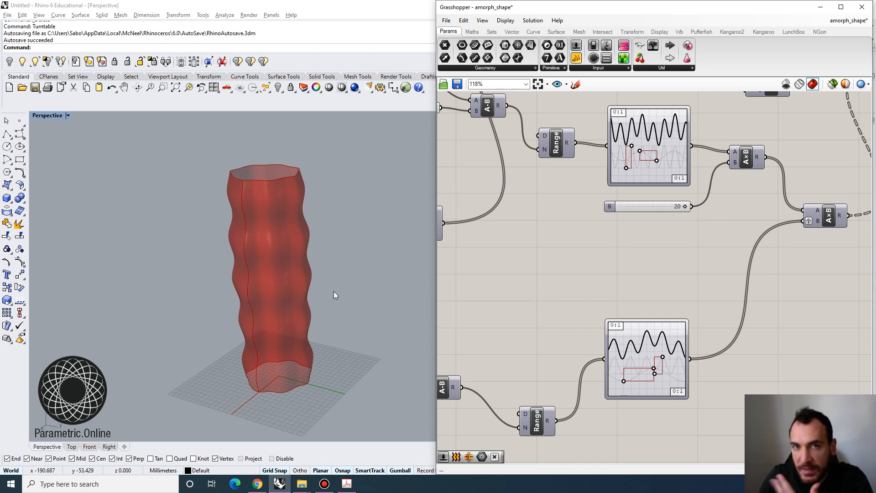
{"action": "mouse_move", "coordinate": [379, 375]}
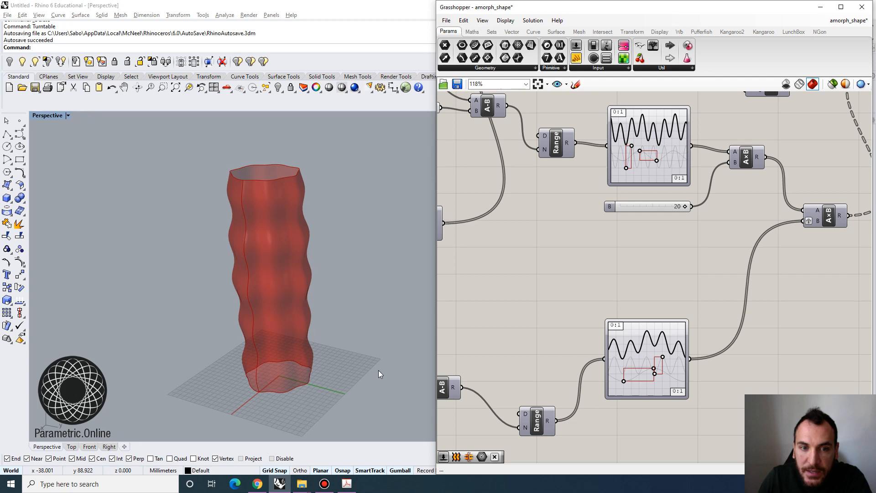
{"action": "mouse_move", "coordinate": [258, 301]}
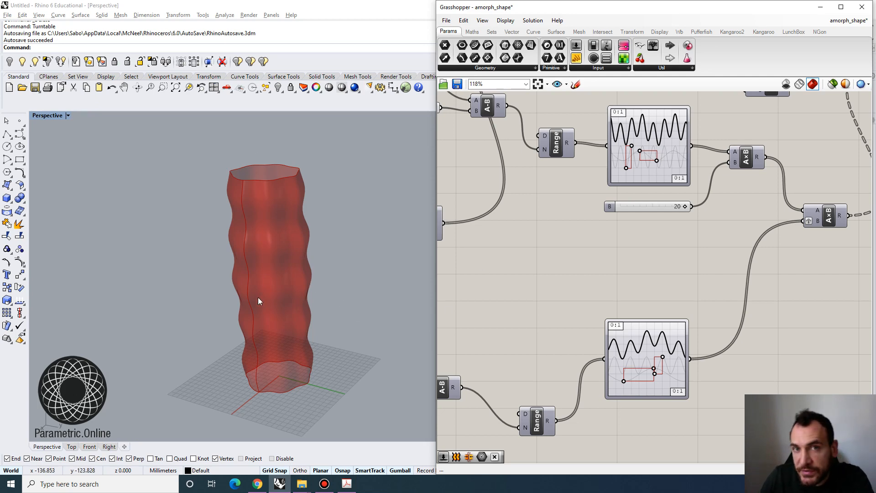
Step: Move the Vec2Pt node down beside the Divide output and review the circle inputs
{"action": "scroll", "scroll_direction": "down", "scroll_amount": 3}
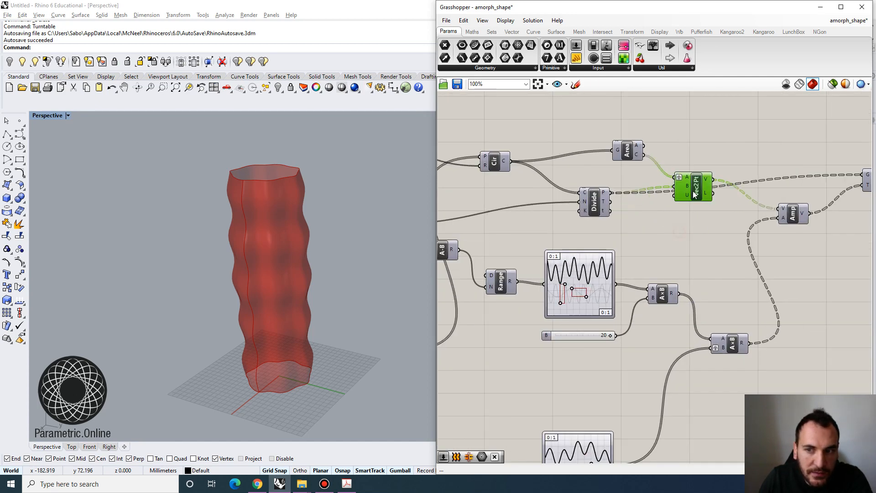
{"action": "left_click_drag", "start_coordinate": [693, 187], "coordinate": [693, 216]}
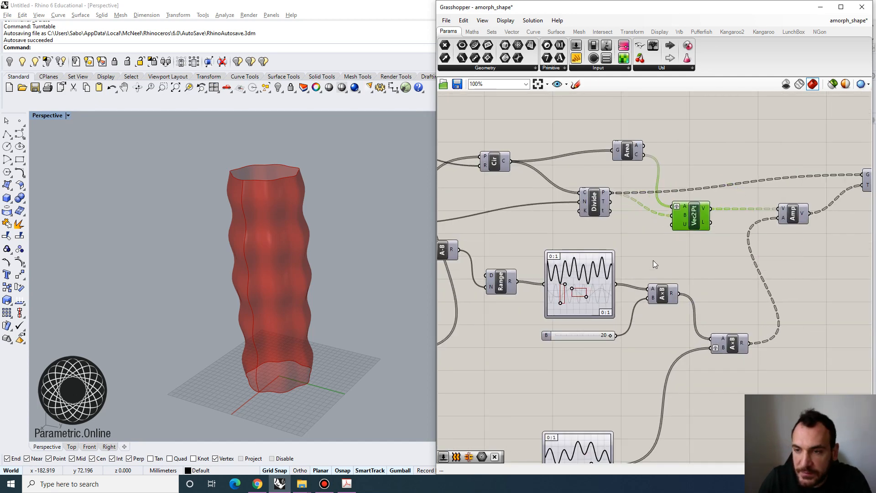
{"action": "scroll", "scroll_direction": "down", "scroll_amount": 3}
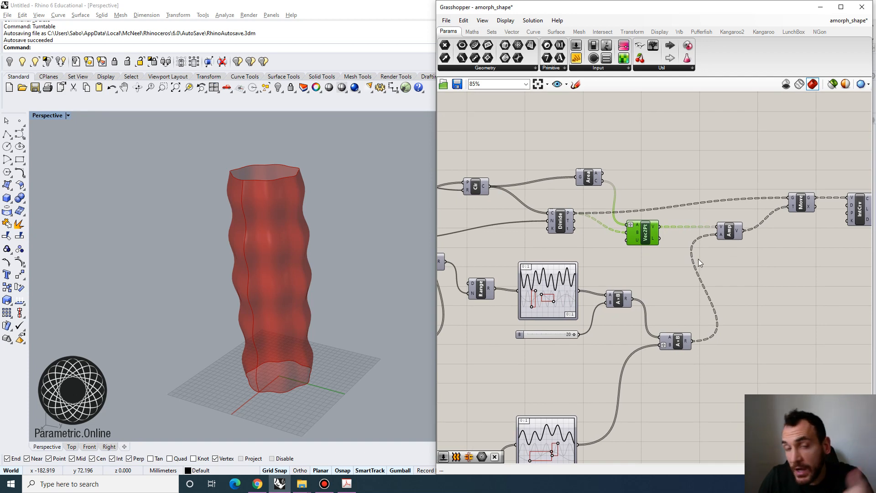
{"action": "mouse_move", "coordinate": [326, 322]}
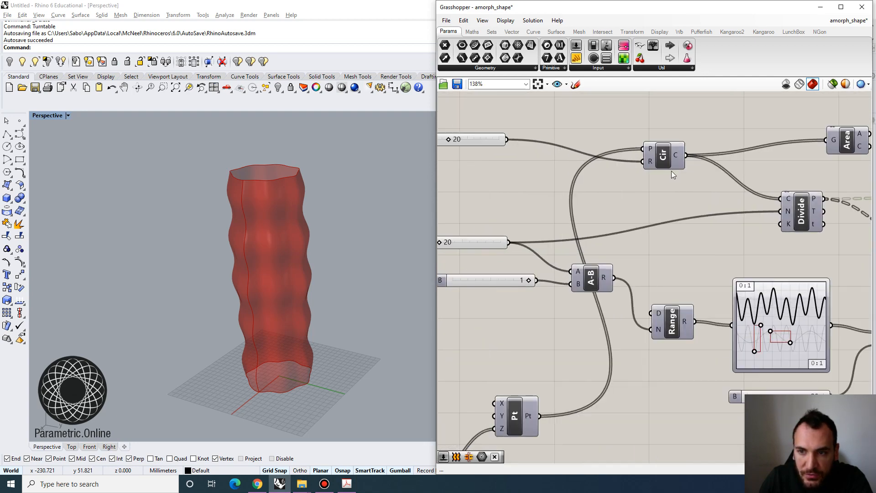
Step: Inspect the stacked circles, then enable Preview on the Divide node to show its points in Rhino
{"action": "left_click", "coordinate": [664, 155]}
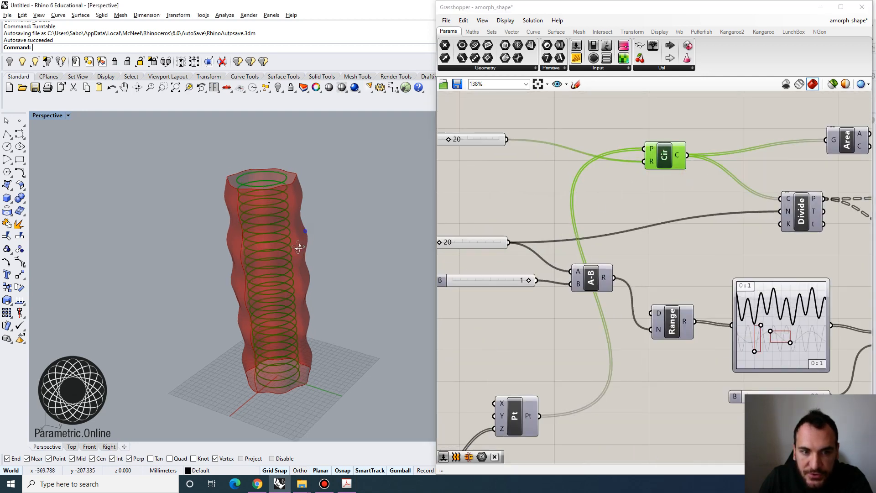
{"action": "left_click_drag", "start_coordinate": [302, 245], "coordinate": [248, 218]}
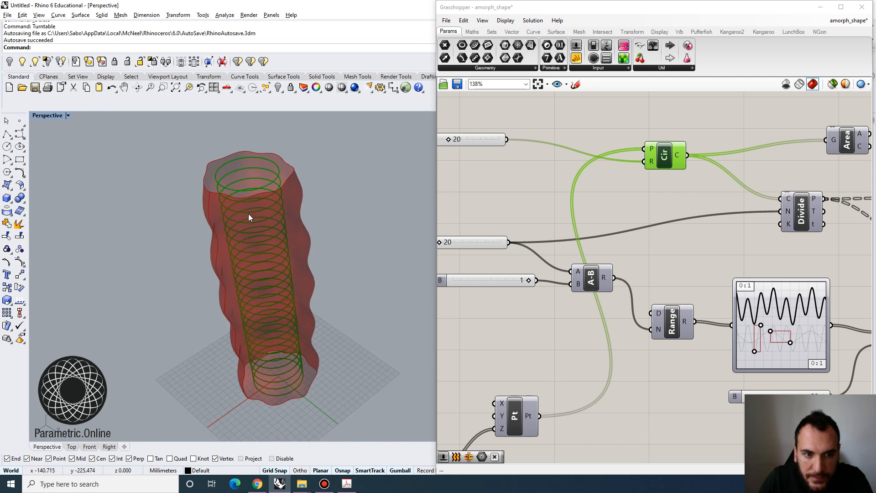
{"action": "scroll", "scroll_direction": "down", "scroll_amount": 3}
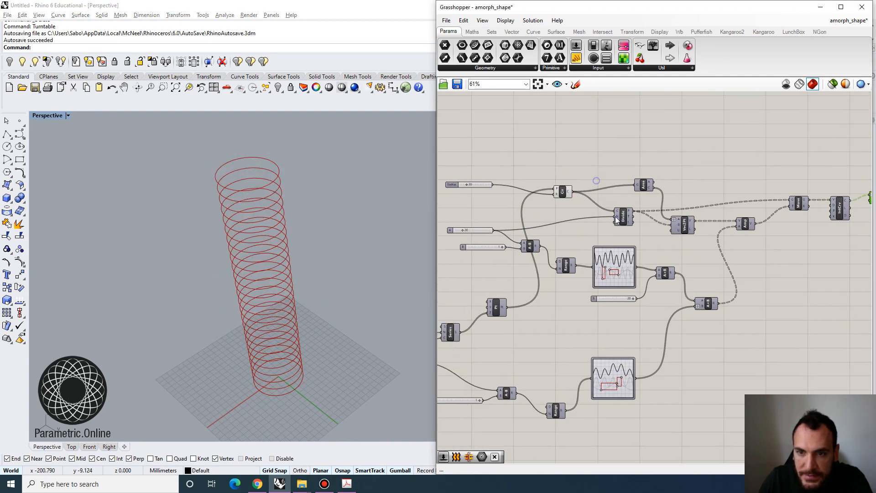
{"action": "right_click", "coordinate": [663, 232]}
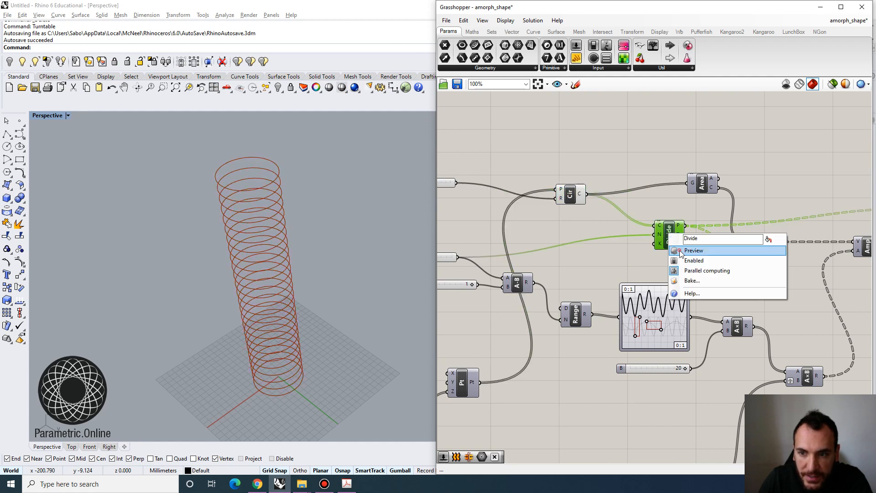
{"action": "left_click", "coordinate": [693, 251]}
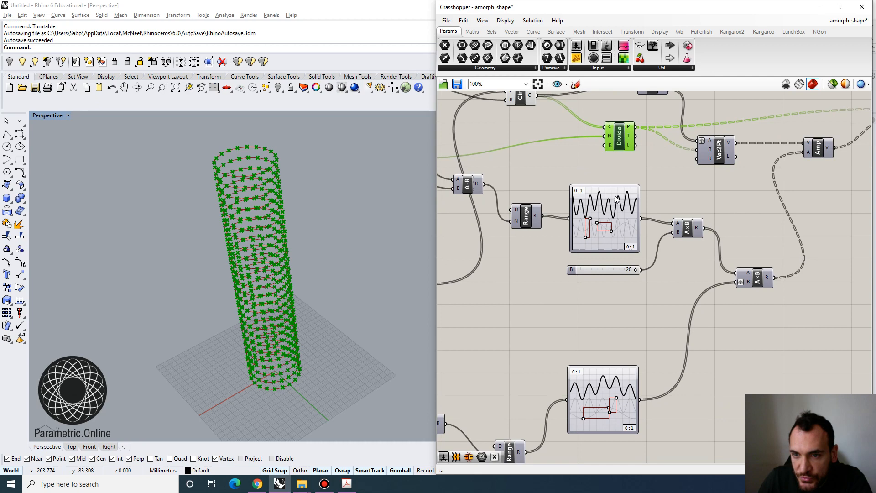
{"action": "mouse_move", "coordinate": [582, 246]}
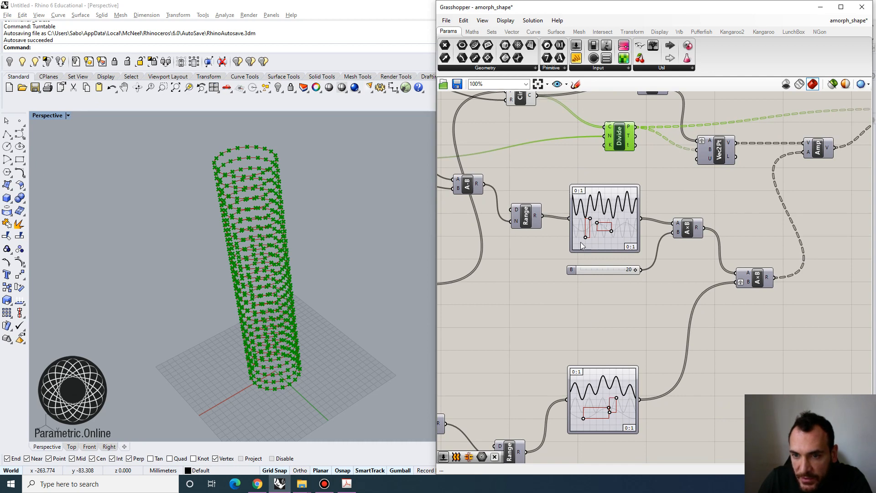
{"action": "mouse_move", "coordinate": [309, 389]}
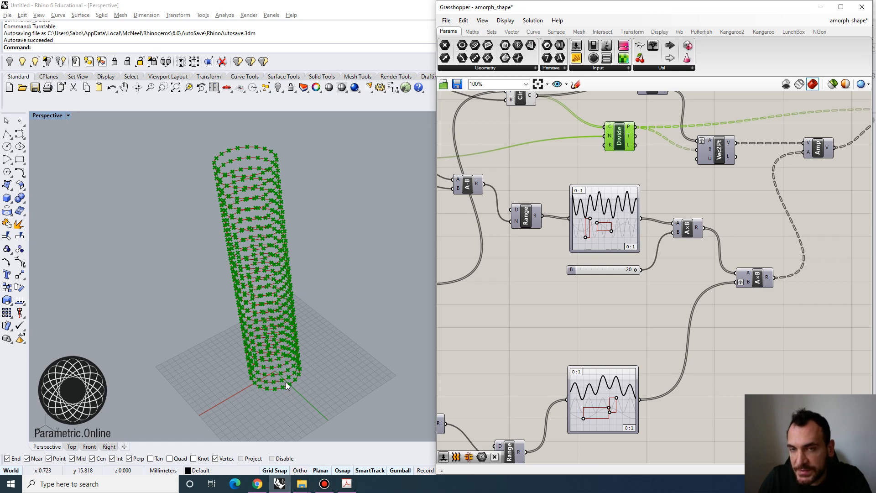
{"action": "mouse_move", "coordinate": [297, 407]}
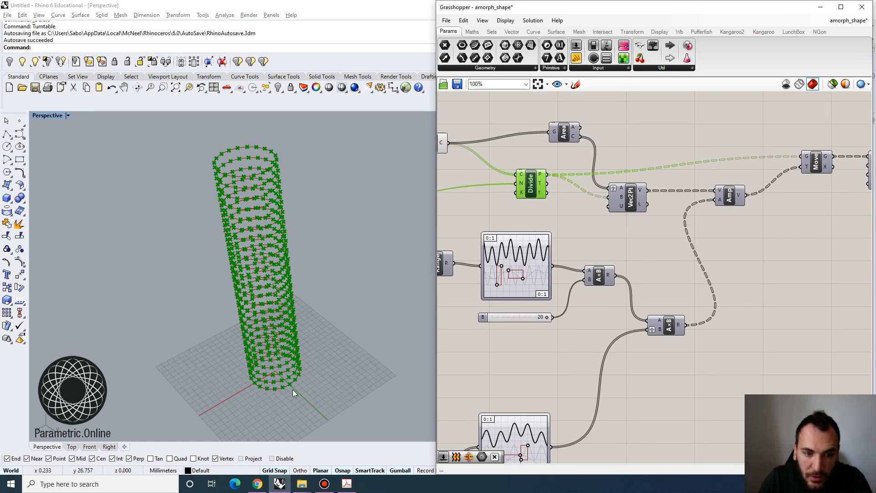
{"action": "mouse_move", "coordinate": [289, 390]}
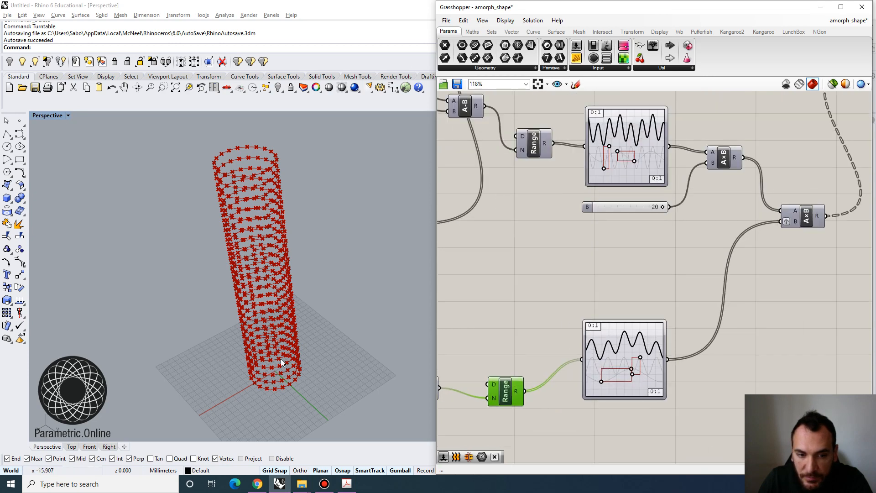
{"action": "mouse_move", "coordinate": [288, 382]}
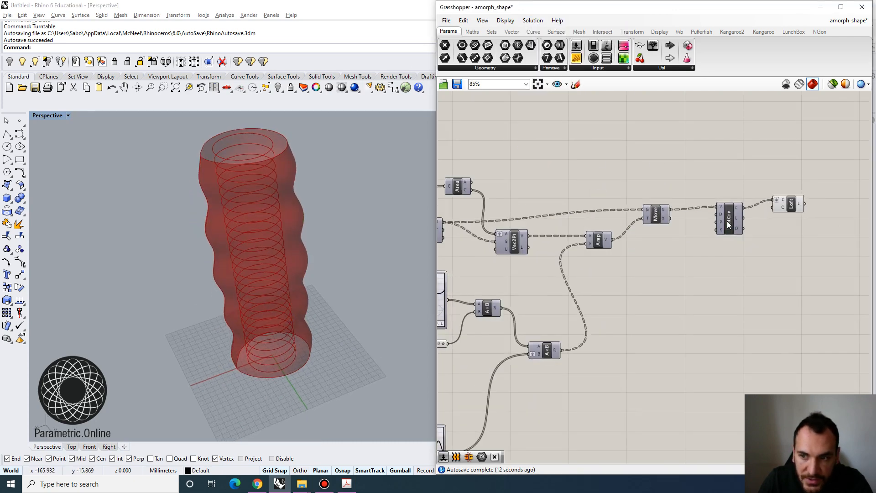
Step: Toggle the Loft node's Enabled state and smooth the wave graph into broader, gentler peaks
{"action": "right_click", "coordinate": [788, 201]}
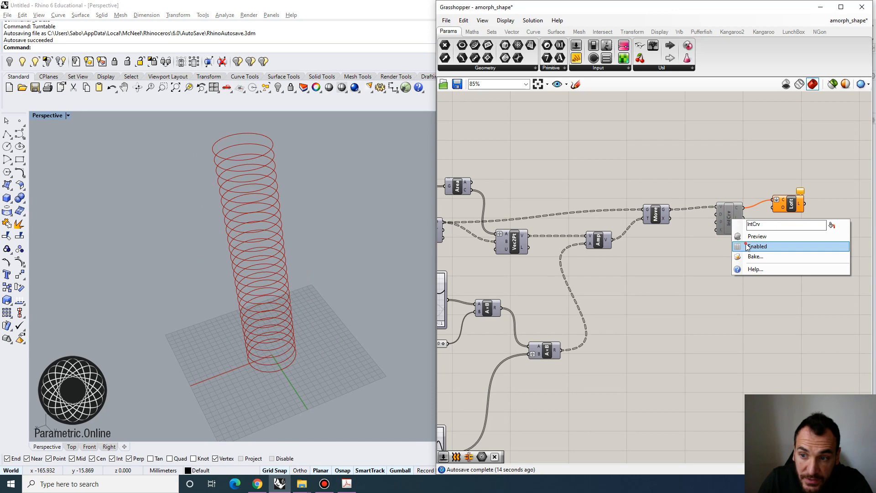
{"action": "left_click", "coordinate": [759, 246]}
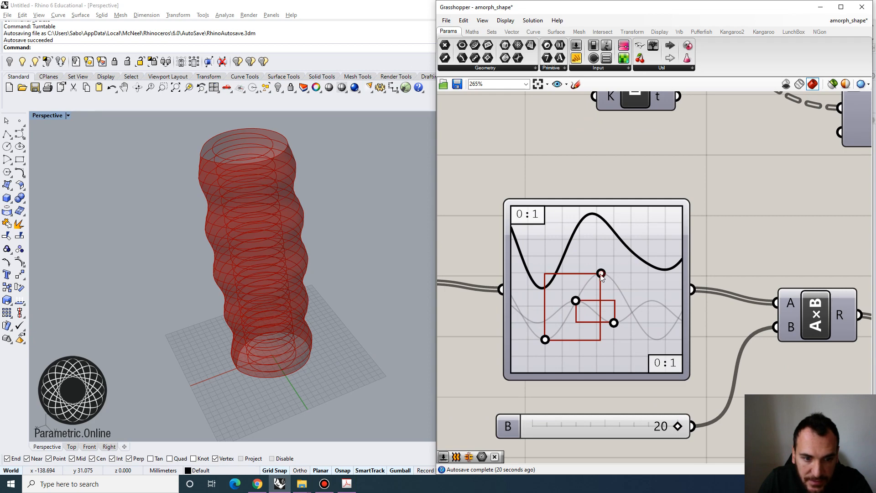
{"action": "left_click_drag", "start_coordinate": [602, 274], "coordinate": [615, 269]}
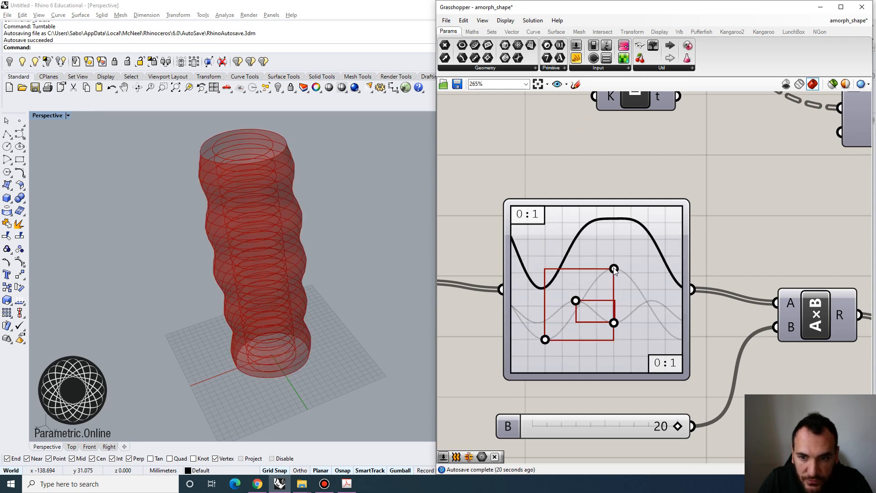
{"action": "left_click_drag", "start_coordinate": [614, 268], "coordinate": [612, 275]}
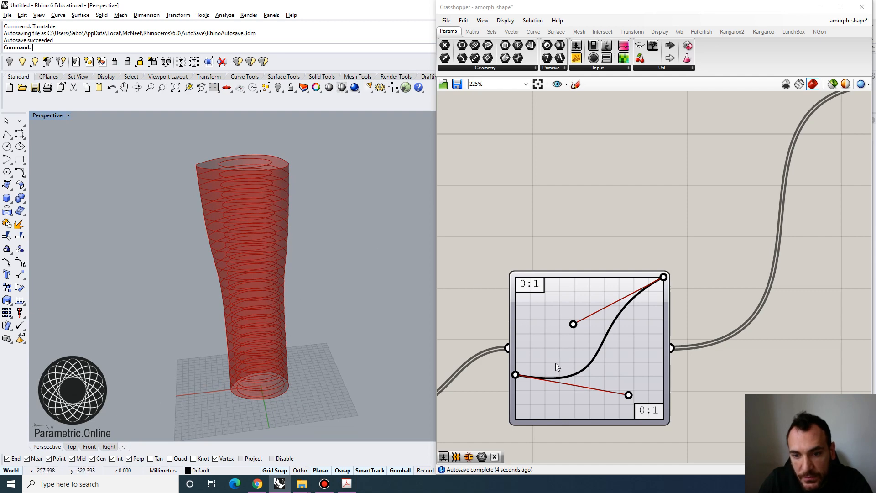
Step: Raise the wave graph's frequency so the vase gets many tight ripples and a fluted rim
{"action": "scroll", "scroll_direction": "down", "scroll_amount": 3}
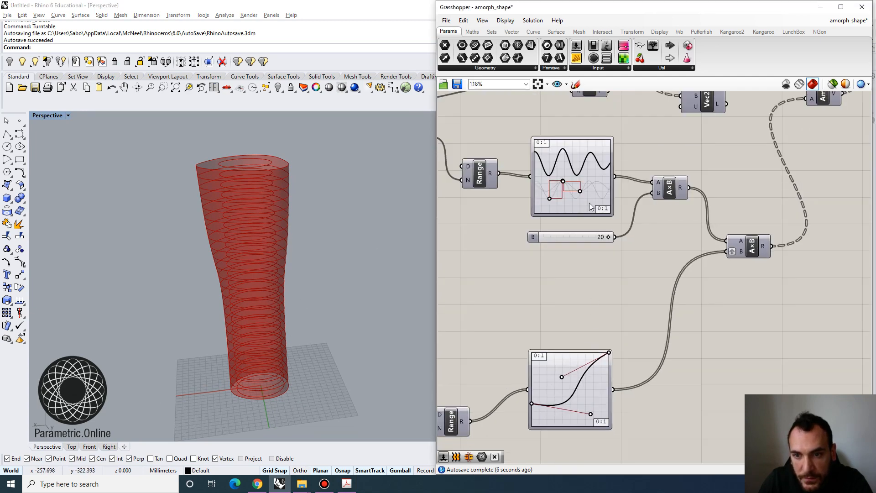
{"action": "mouse_move", "coordinate": [266, 163]}
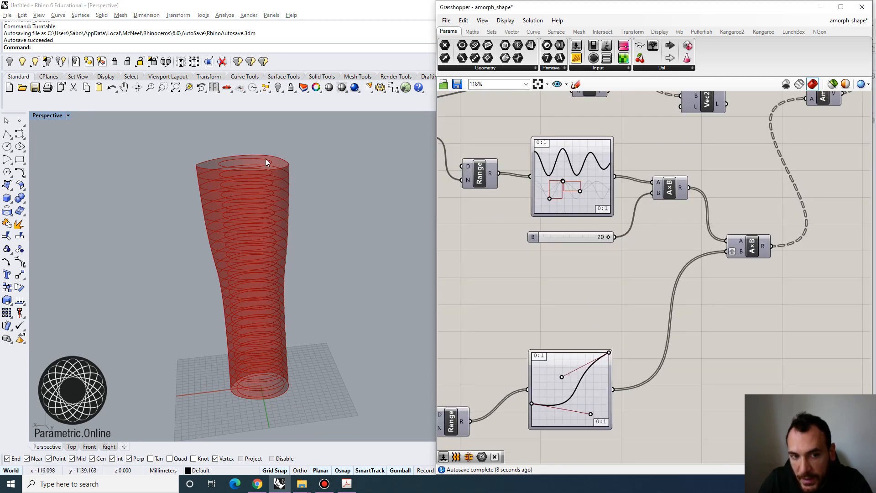
{"action": "left_click_drag", "start_coordinate": [562, 203], "coordinate": [561, 185]}
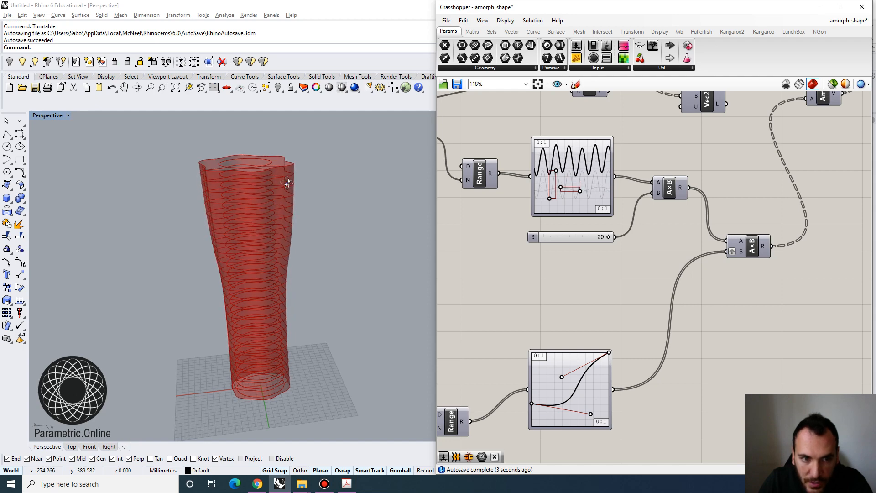
{"action": "left_click_drag", "start_coordinate": [288, 184], "coordinate": [289, 326]}
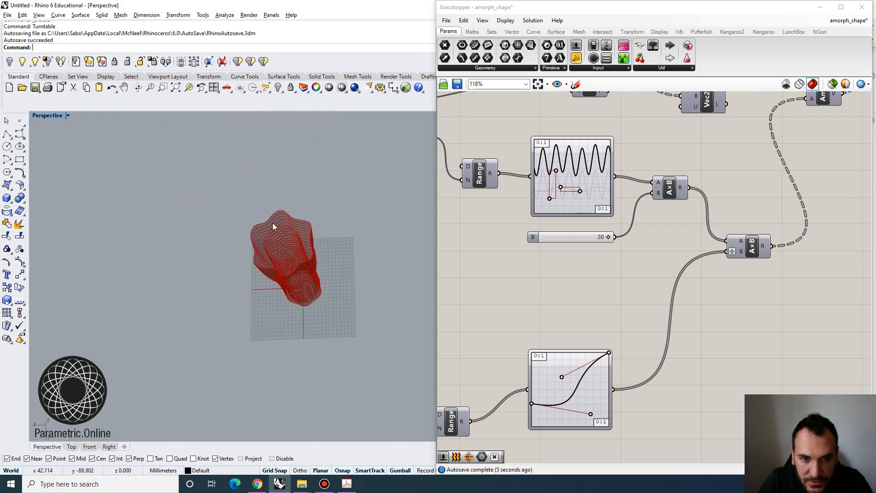
{"action": "scroll", "scroll_direction": "down", "scroll_amount": 3}
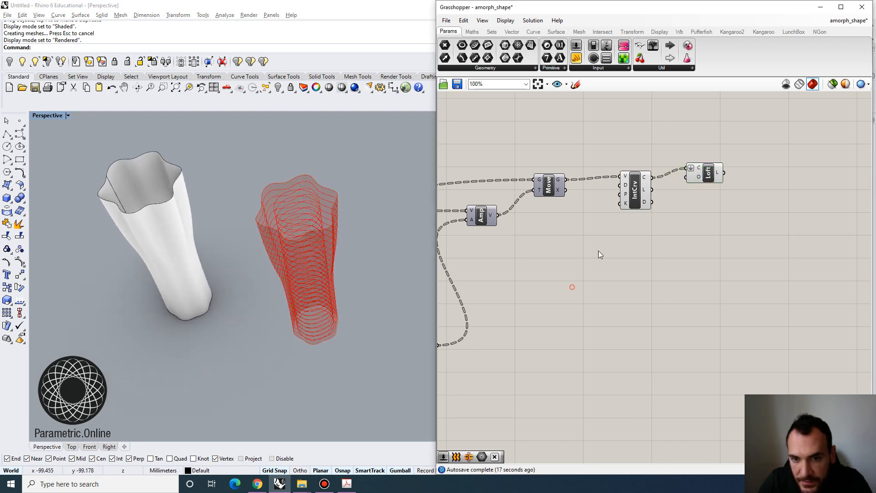
Step: Pick a new curve type for the lower graph mapper, giving the vase a blob-like outline
{"action": "scroll", "scroll_direction": "down", "scroll_amount": 3}
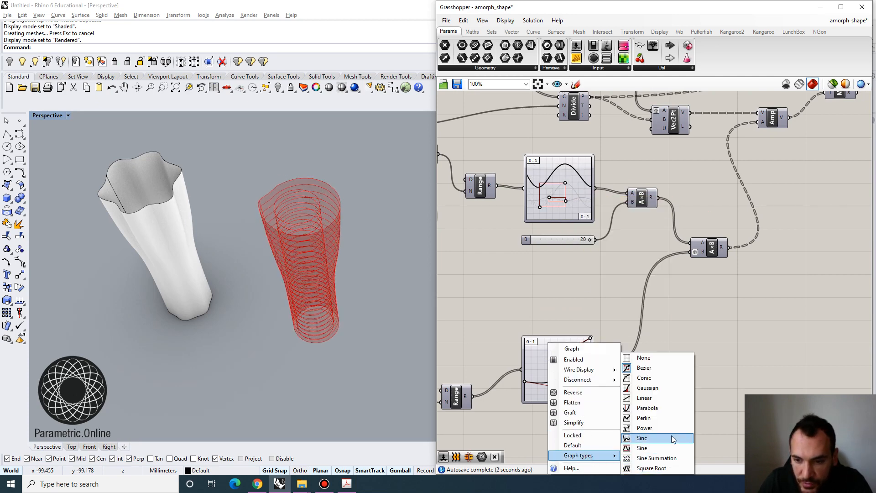
{"action": "left_click", "coordinate": [642, 447]}
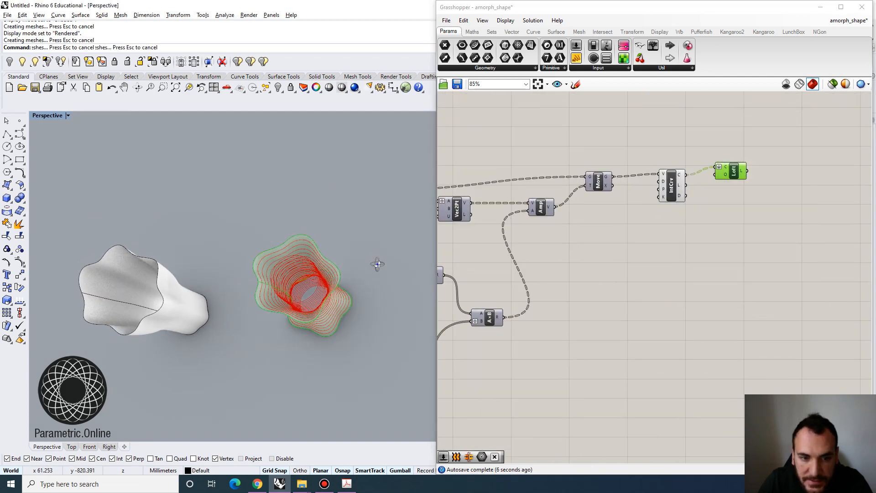
Step: Orbit back to a perspective view of the parabola-profiled hourglass vase and its baked copies
{"action": "left_click_drag", "start_coordinate": [302, 290], "coordinate": [223, 358]}
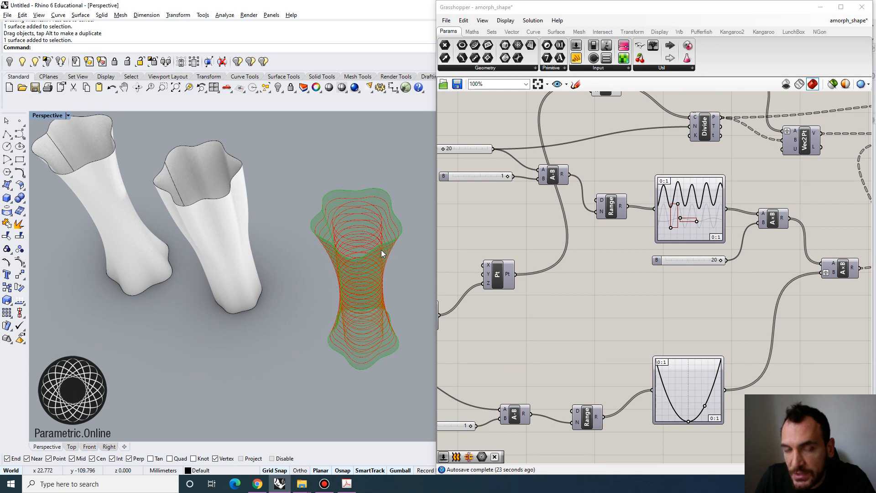
{"action": "mouse_move", "coordinate": [373, 320]}
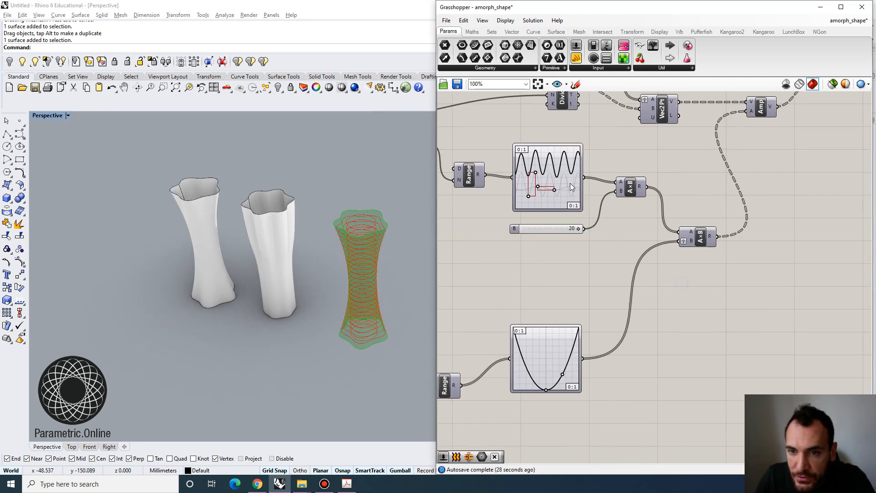
{"action": "scroll", "scroll_direction": "down", "scroll_amount": 3}
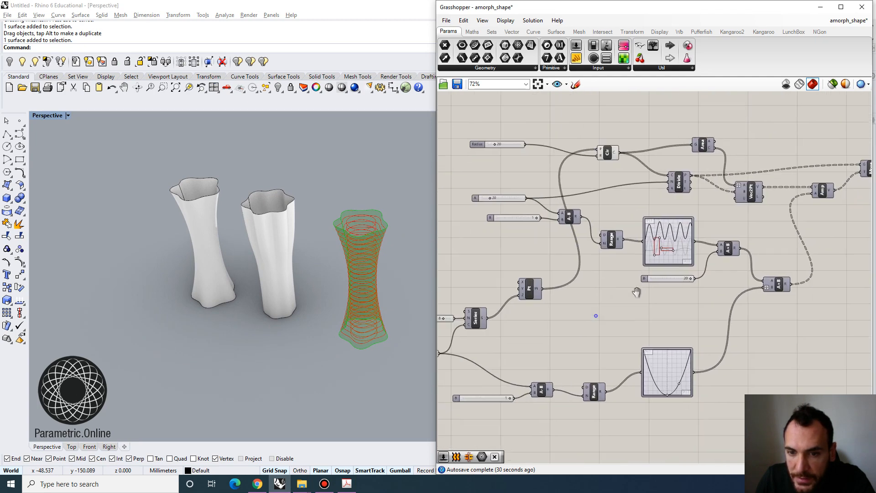